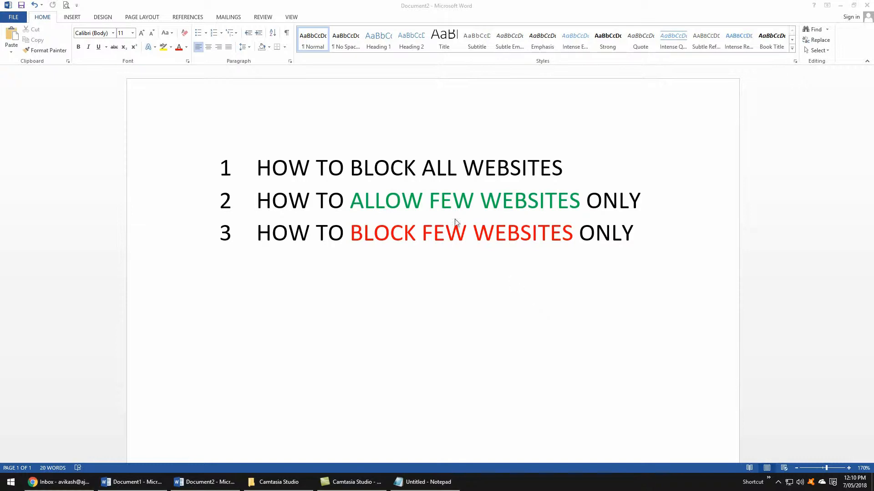
mouse_move(358, 174)
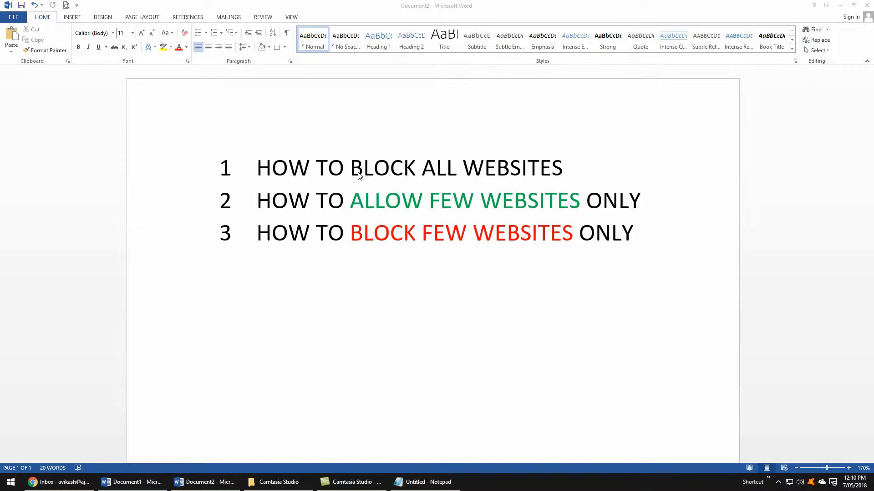
mouse_move(434, 174)
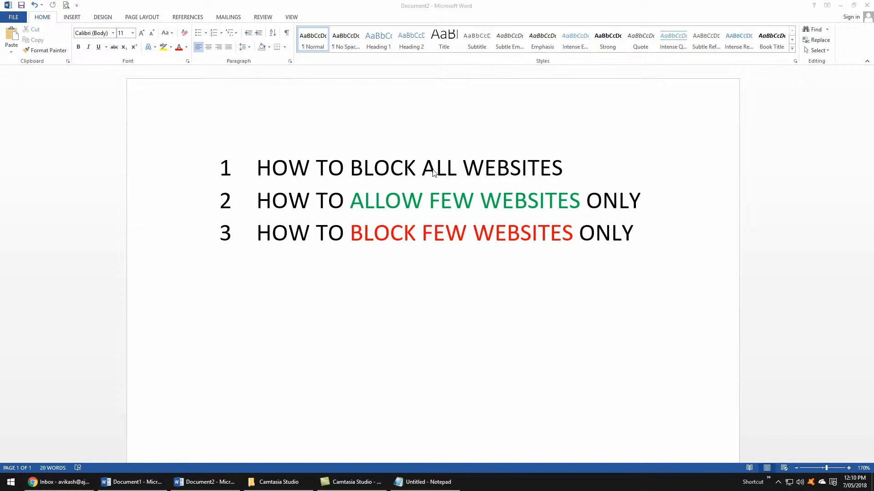
mouse_move(346, 205)
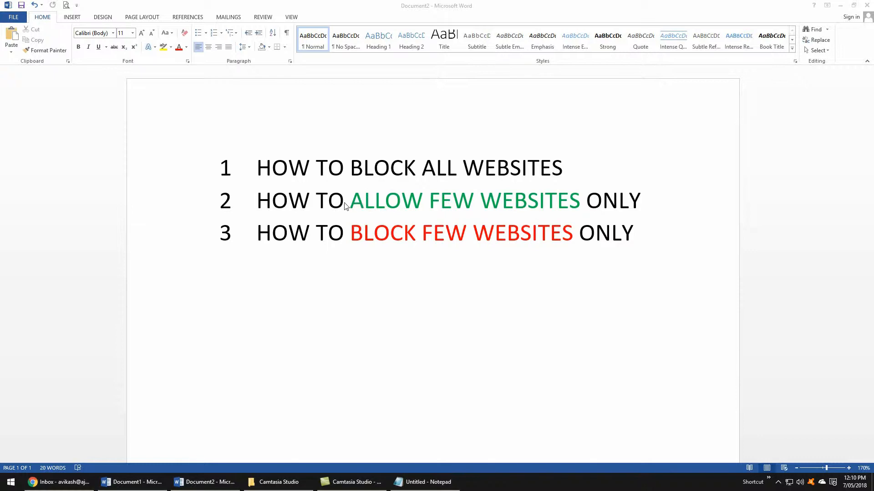
mouse_move(361, 204)
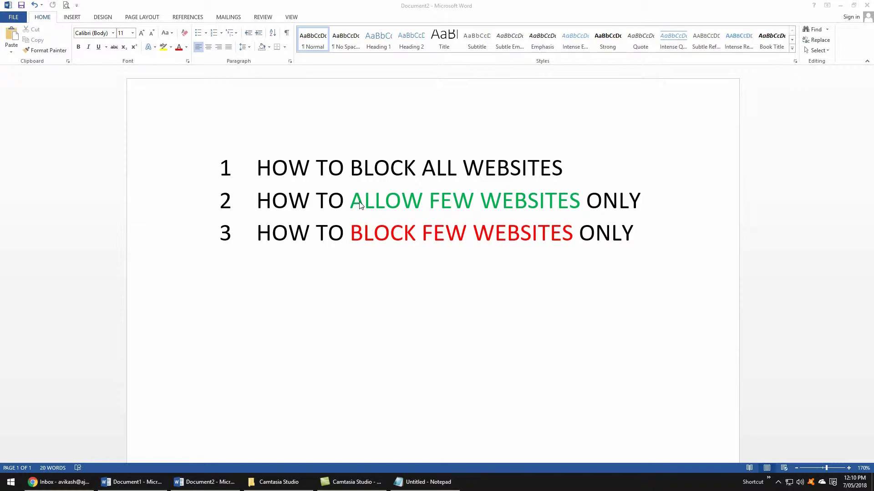
mouse_move(433, 358)
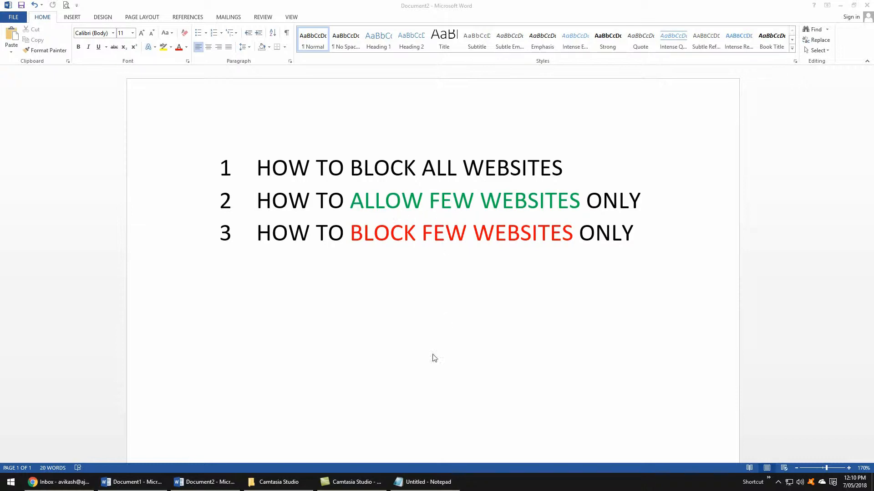
mouse_move(792, 487)
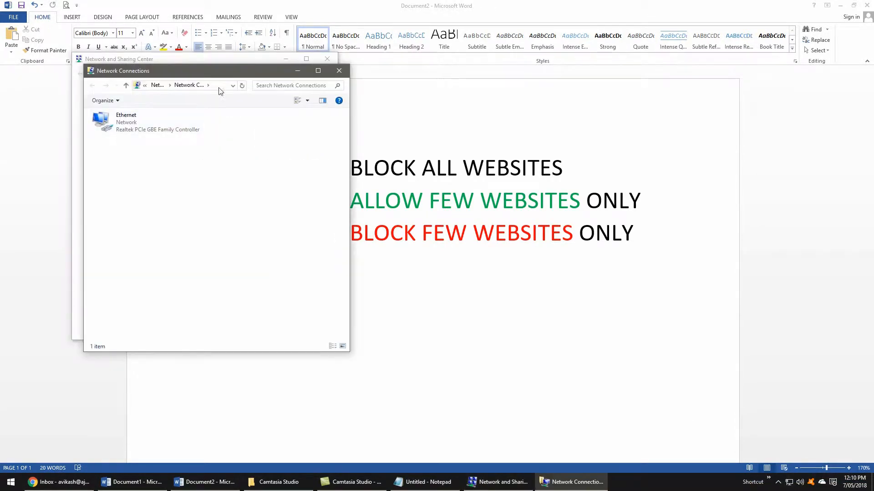
Inspect the Ethernet adapter's IPv4 address, gateway and preferred DNS fields and confirm them
click(126, 122)
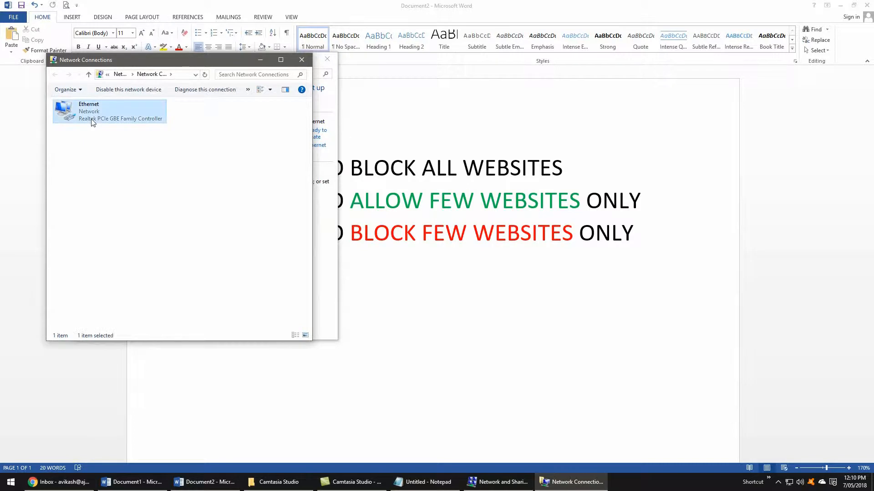
double_click(109, 111)
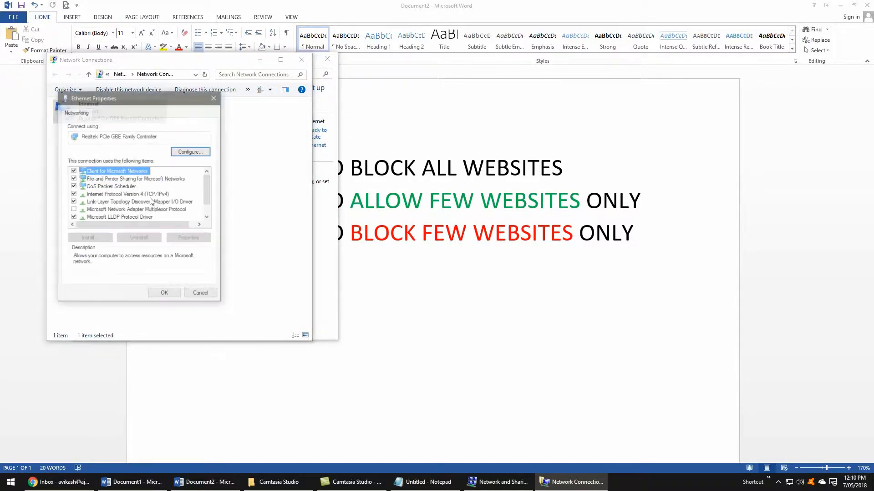
double_click(126, 193)
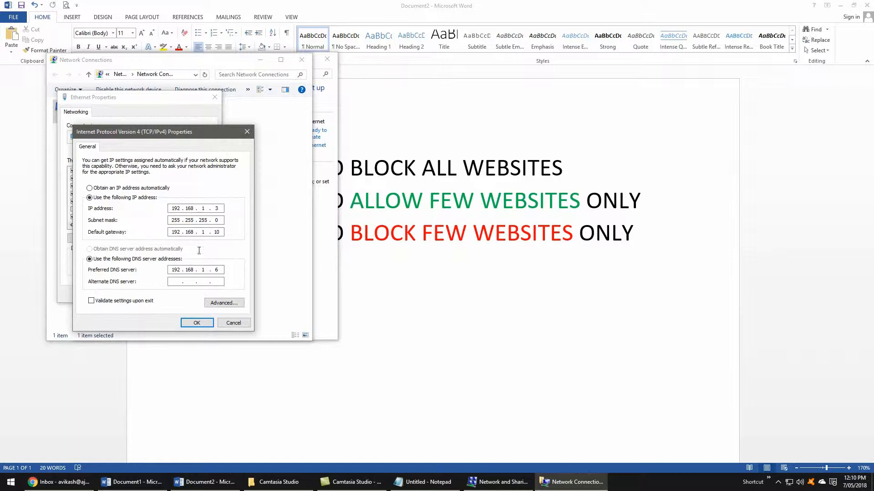
mouse_move(190, 228)
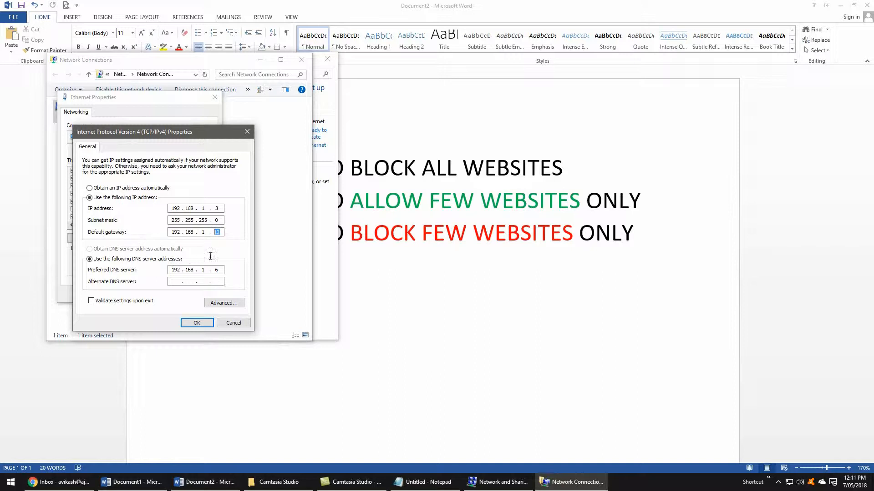
click(216, 269)
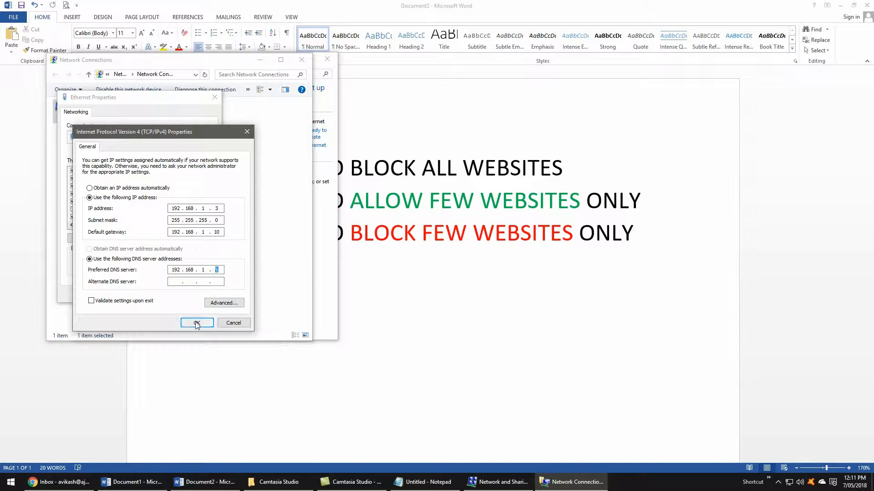
click(197, 323)
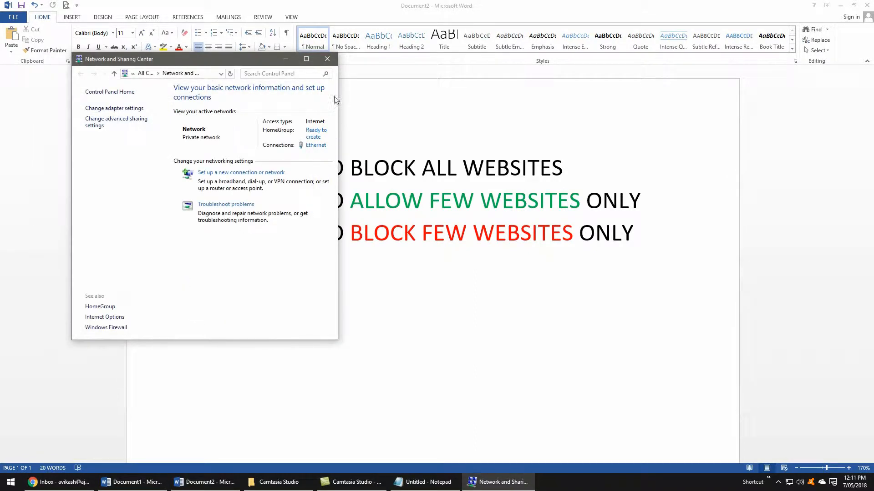
click(55, 483)
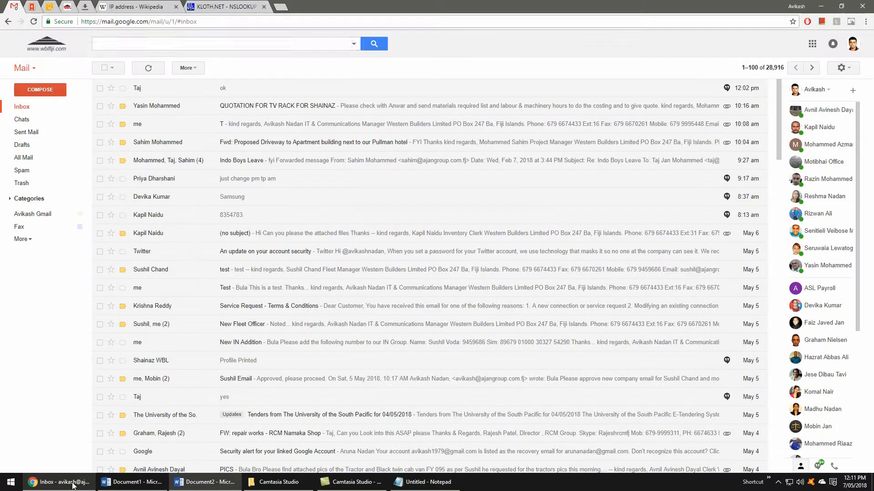
click(228, 7)
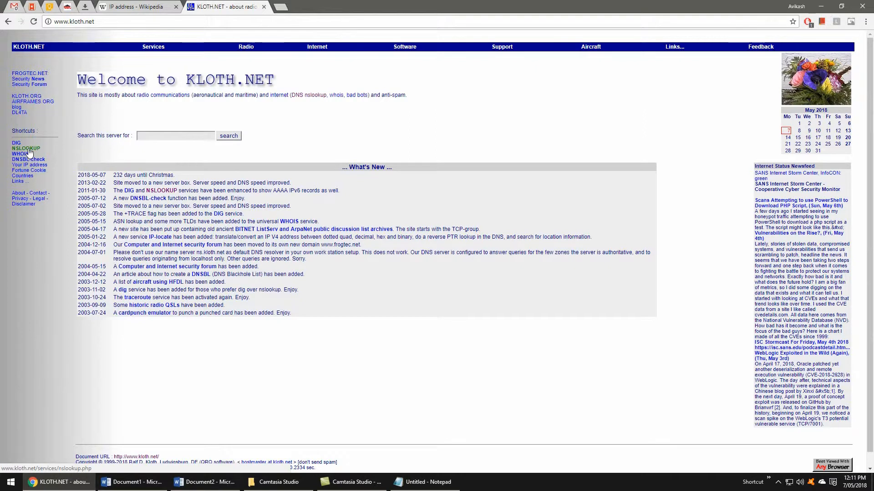
click(26, 147)
text(www.google.com)
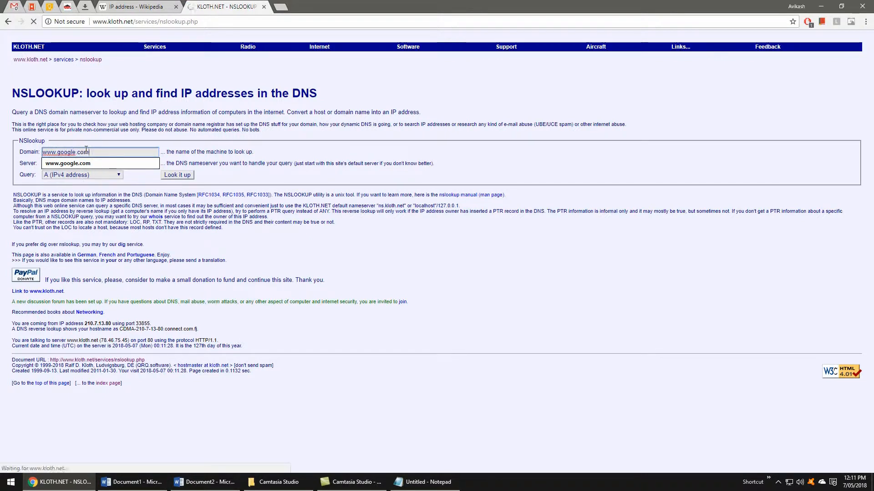
click(176, 175)
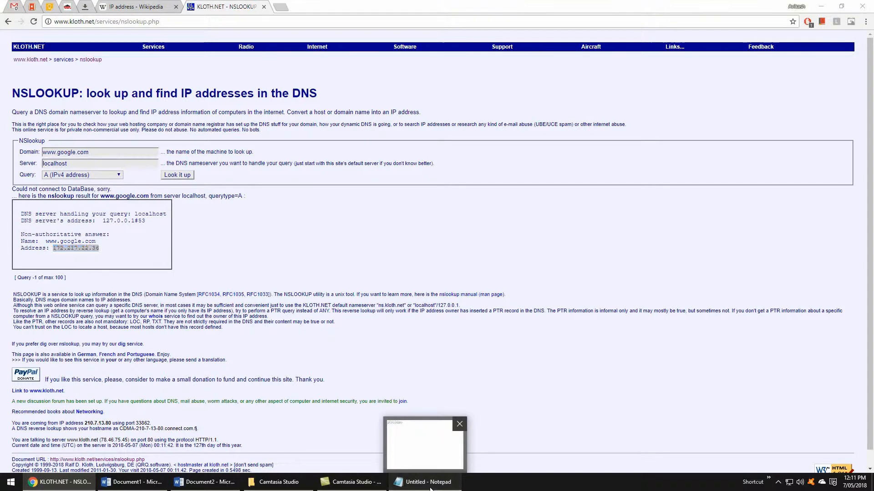
click(429, 482)
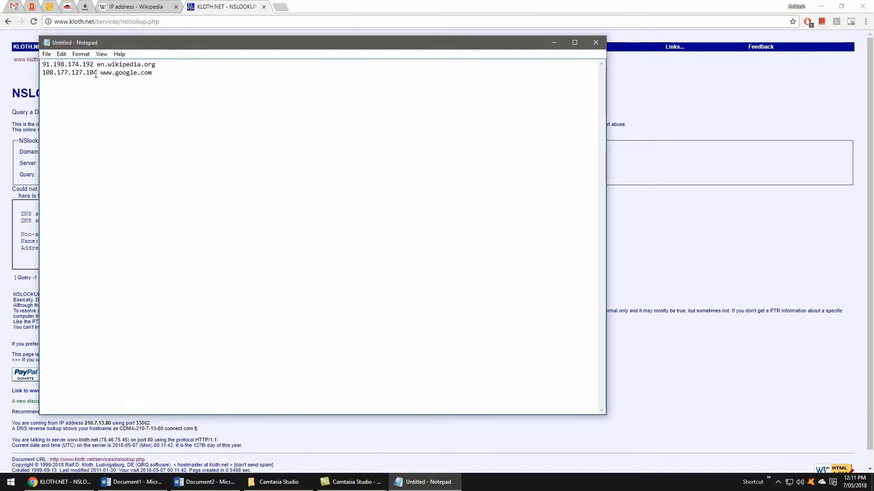
double_click(68, 73)
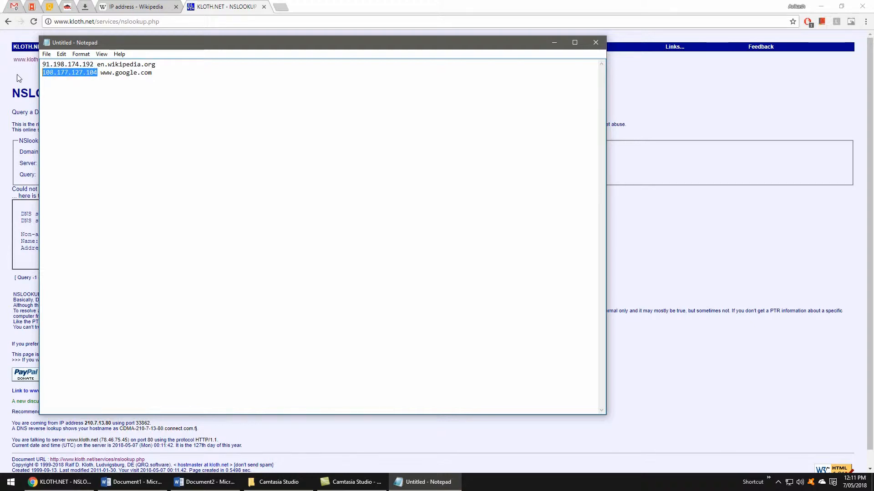
text(172.217.22.36)
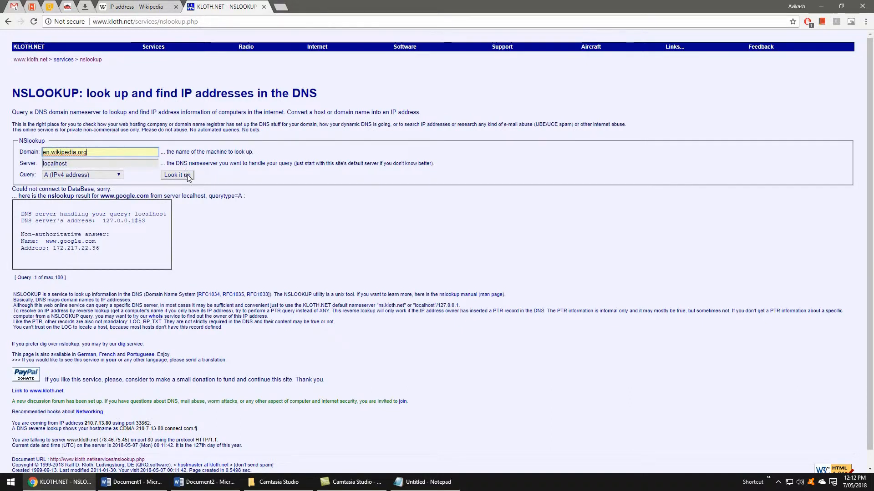
Look up en.wikipedia.org (91.198.174.192) and bring the Notepad address list back
click(176, 174)
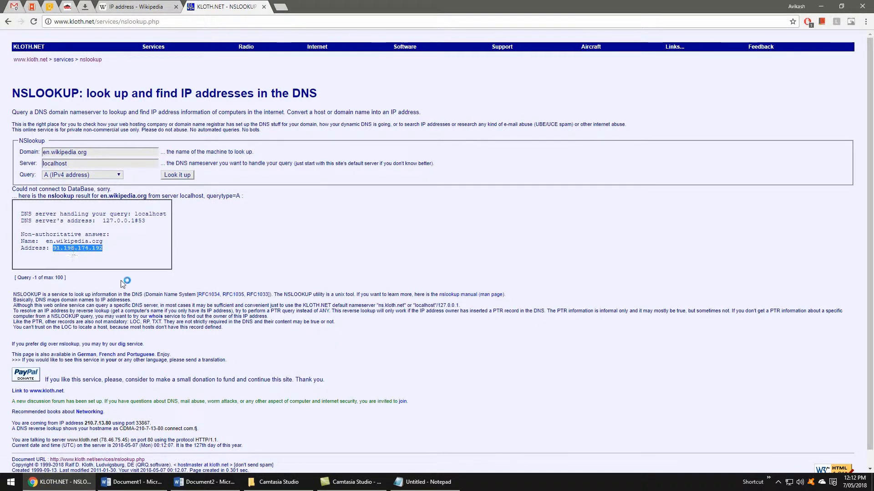
click(427, 482)
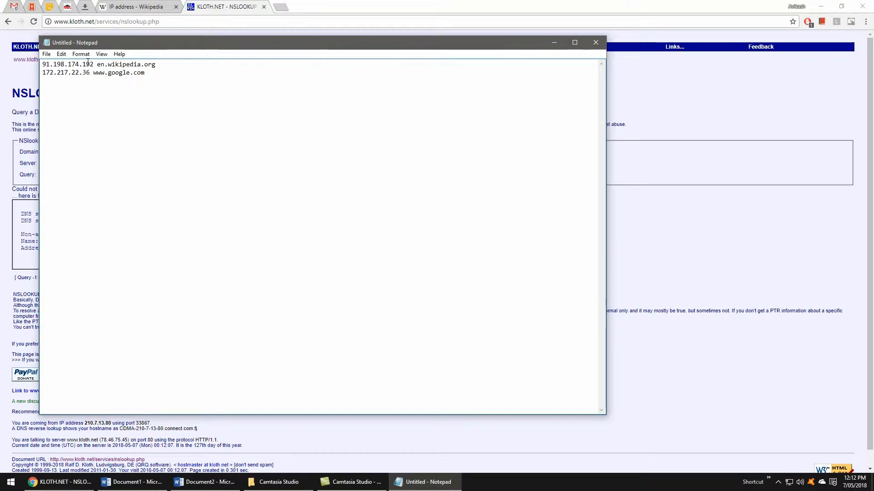
mouse_move(351, 319)
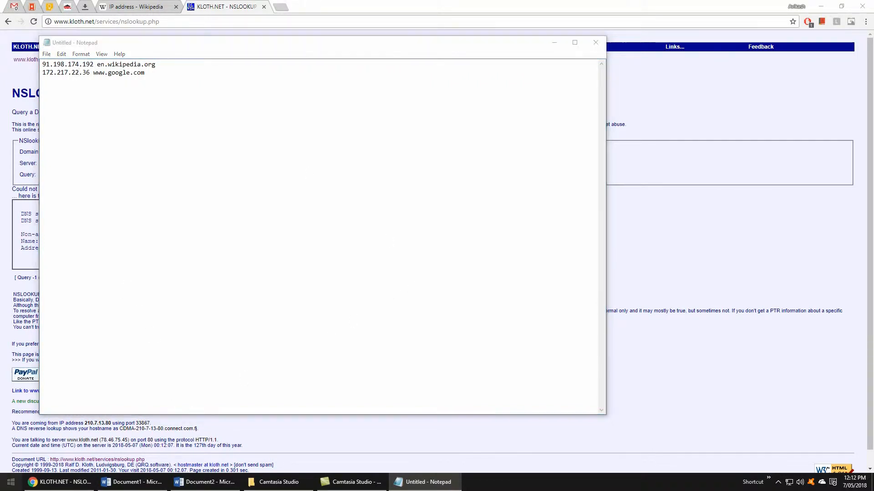
Launch Notepad with administrator rights from the Start search
click(10, 479)
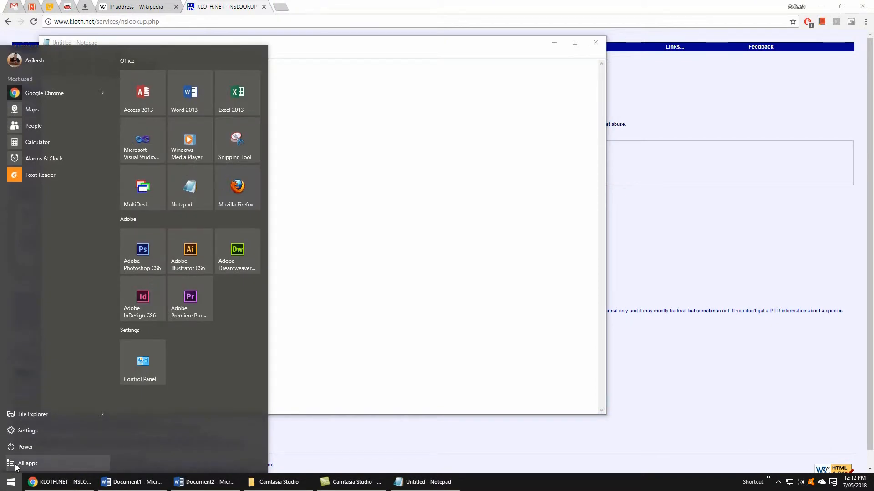
text(note)
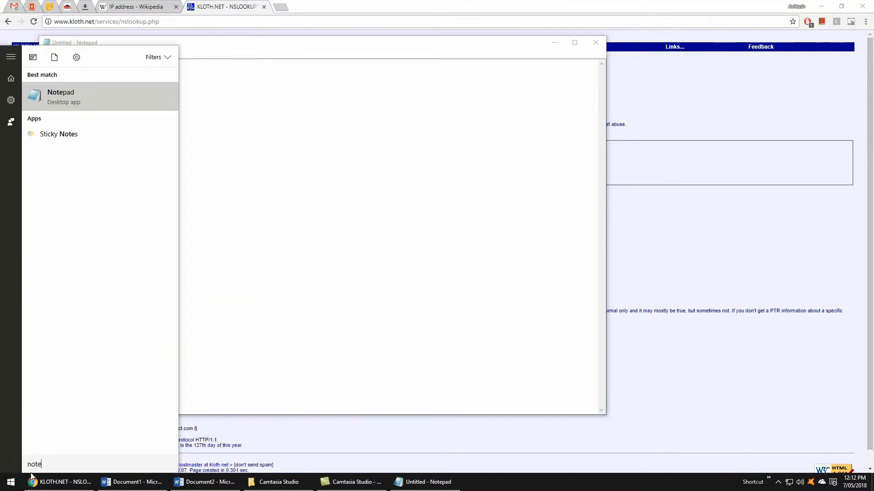
right_click(60, 97)
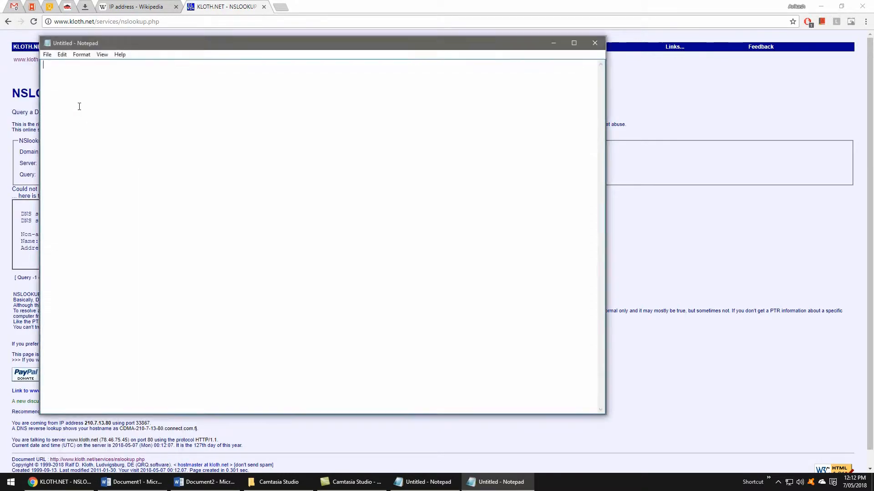
Open C:\Windows\System32\drivers\etc\hosts with the file type set to All Files
click(42, 79)
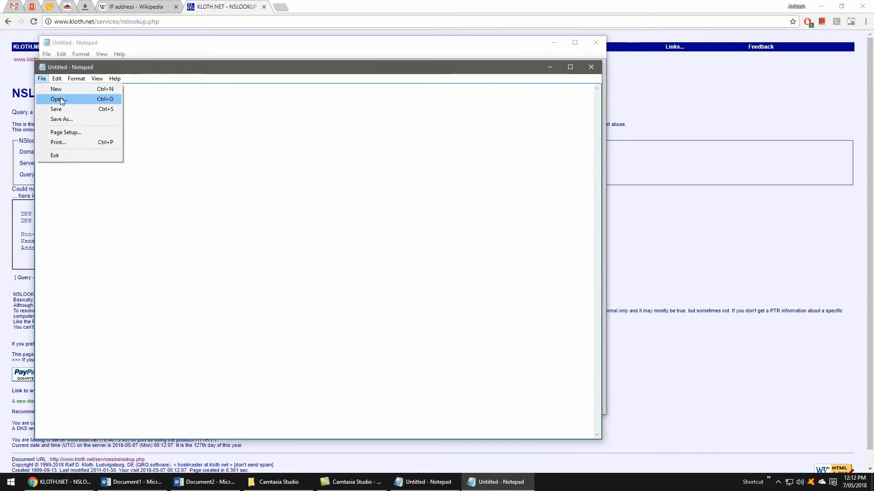
click(56, 99)
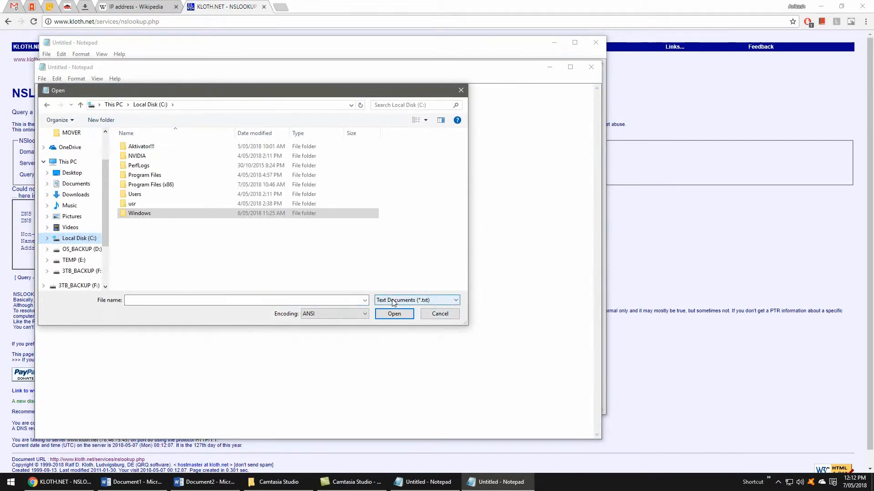
click(416, 300)
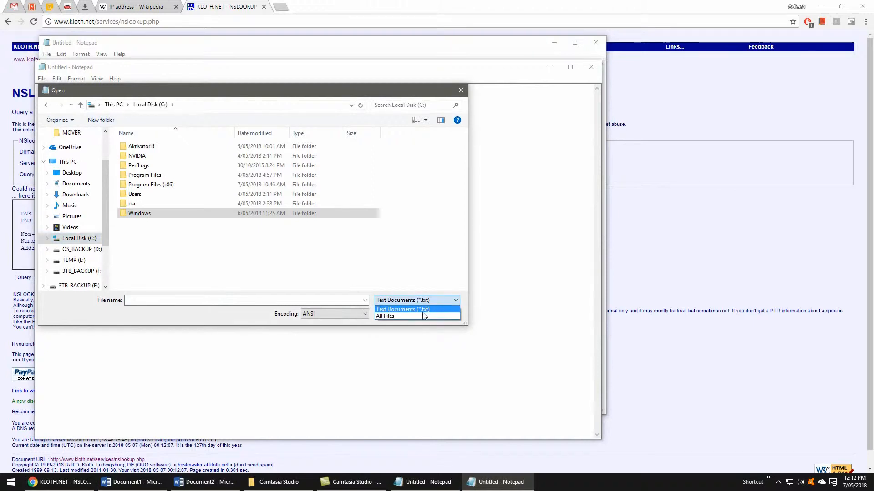
click(385, 316)
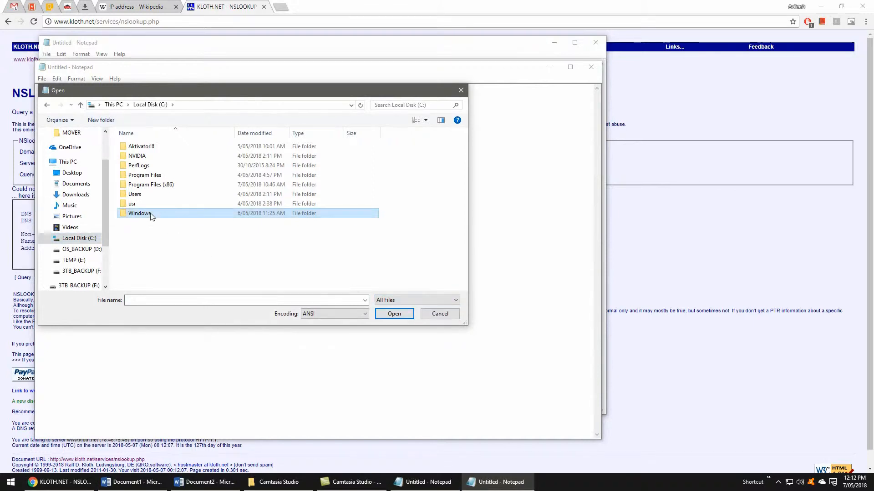
double_click(139, 213)
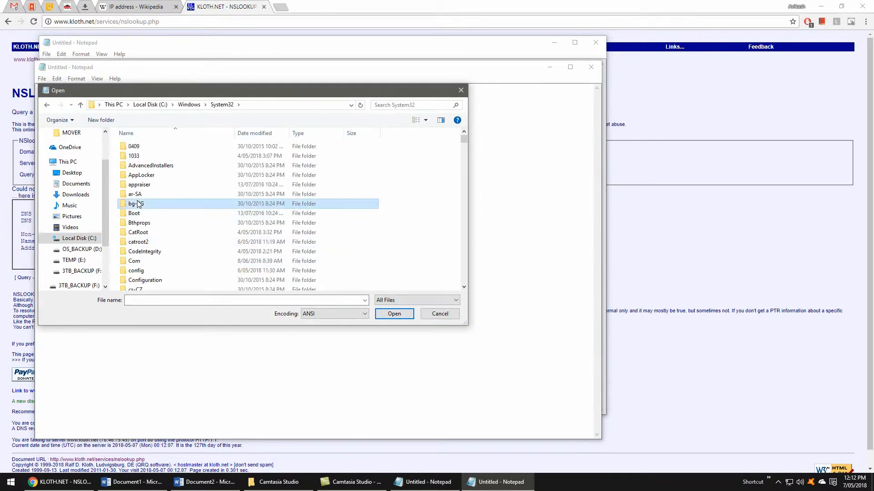
scroll(down, 3)
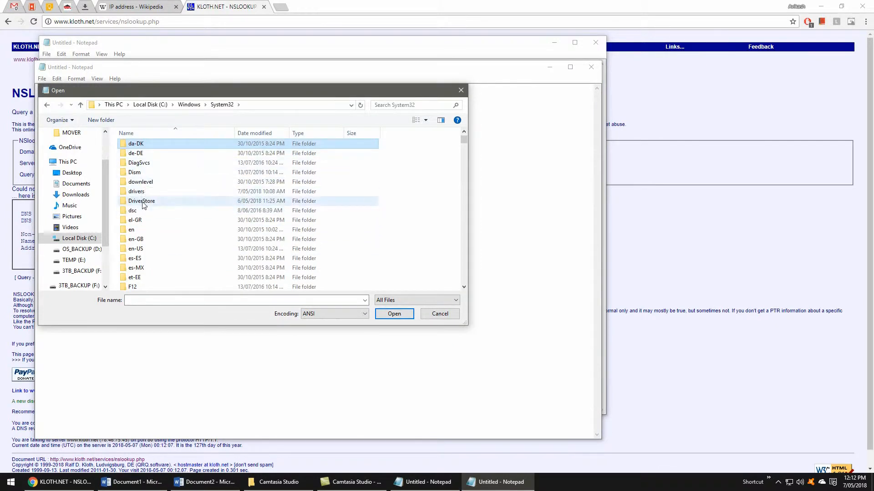
double_click(140, 191)
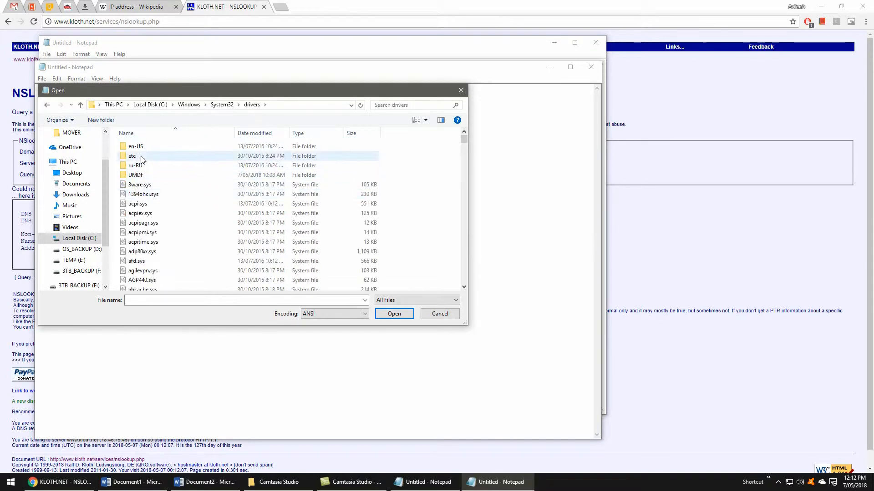
double_click(131, 156)
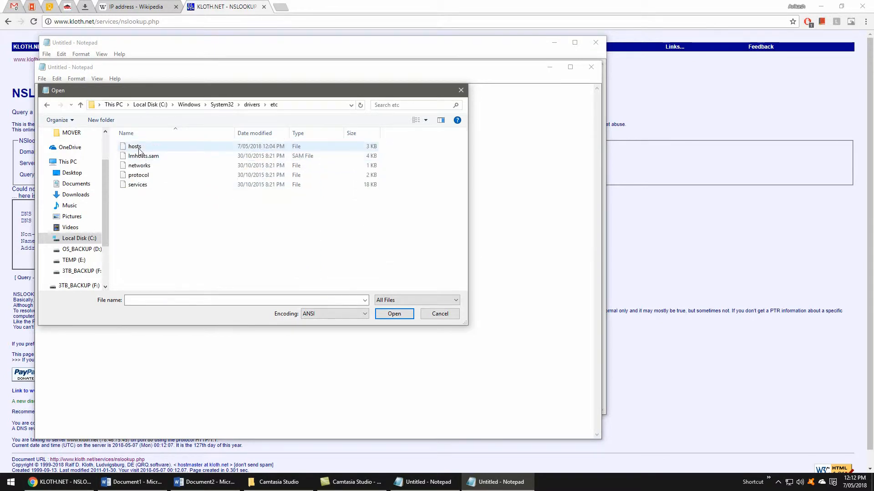
double_click(133, 146)
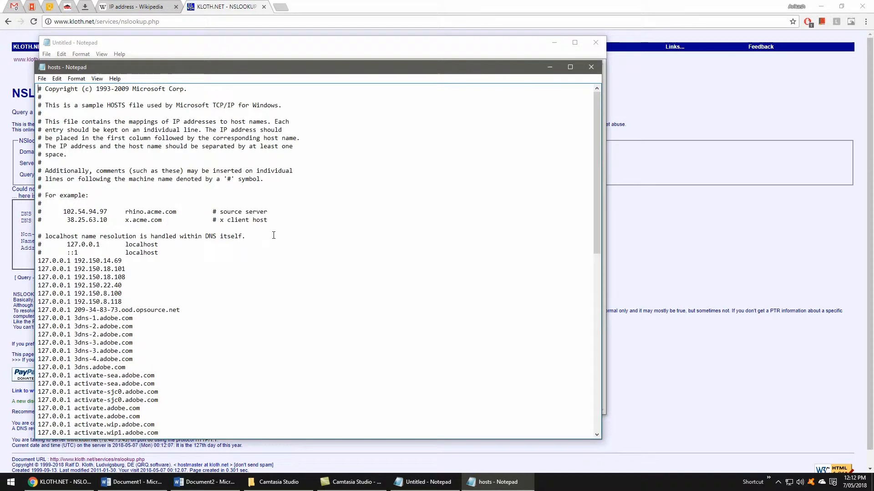
scroll(down, 3)
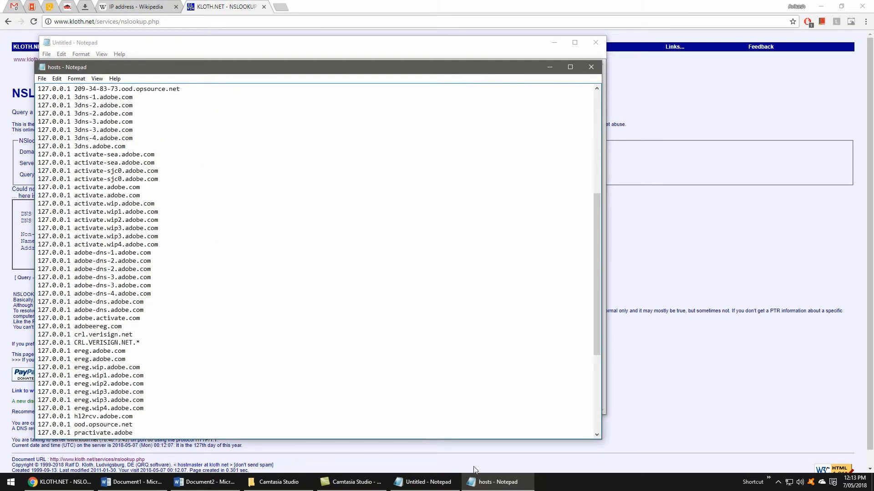
click(592, 66)
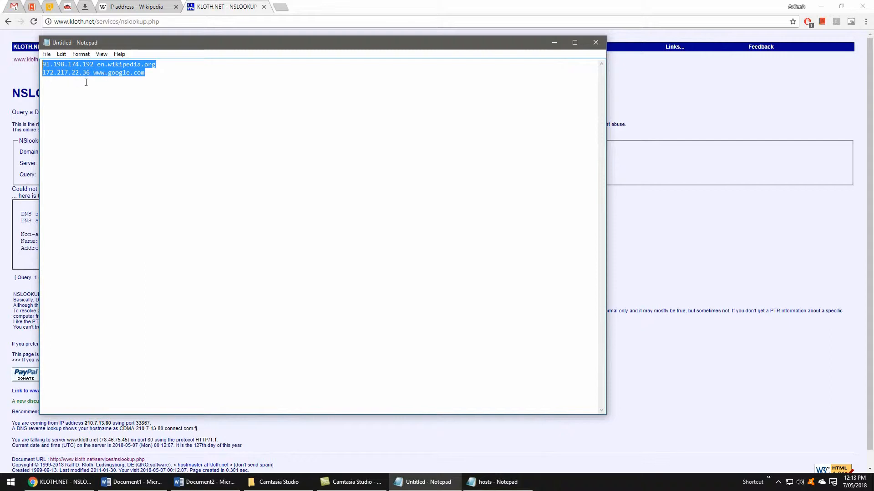
click(93, 64)
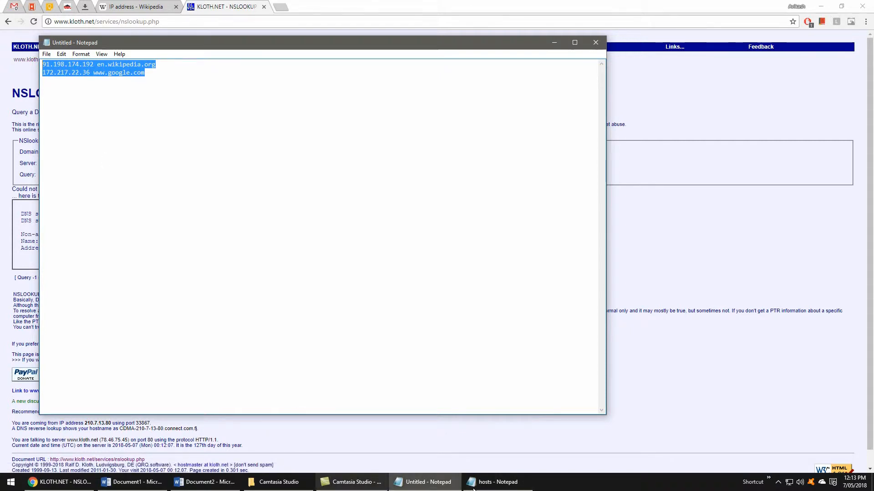
click(495, 483)
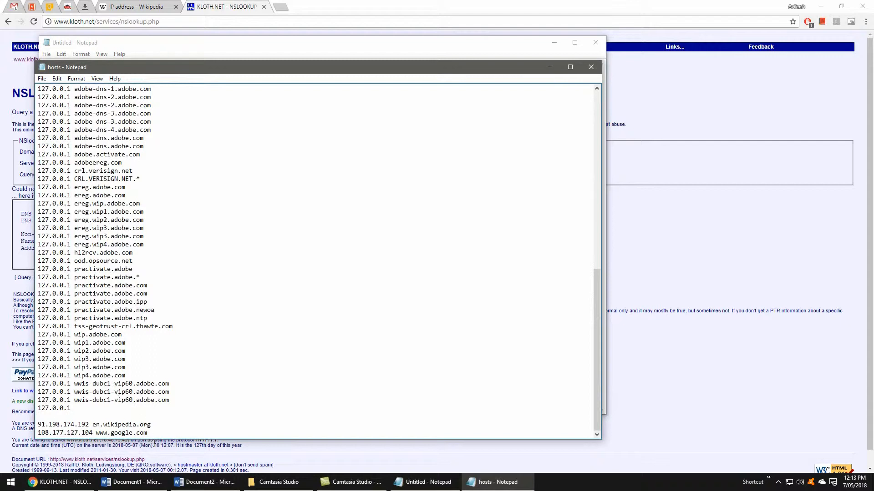
drag(37, 420, 148, 436)
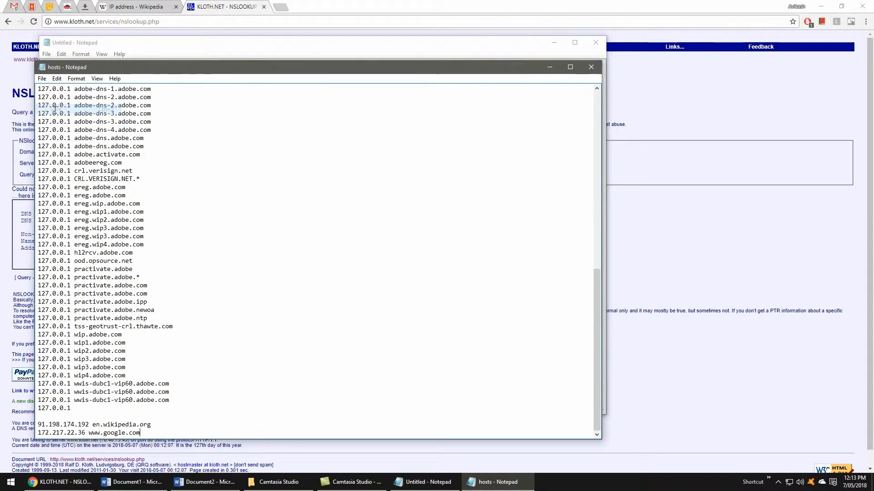
click(591, 67)
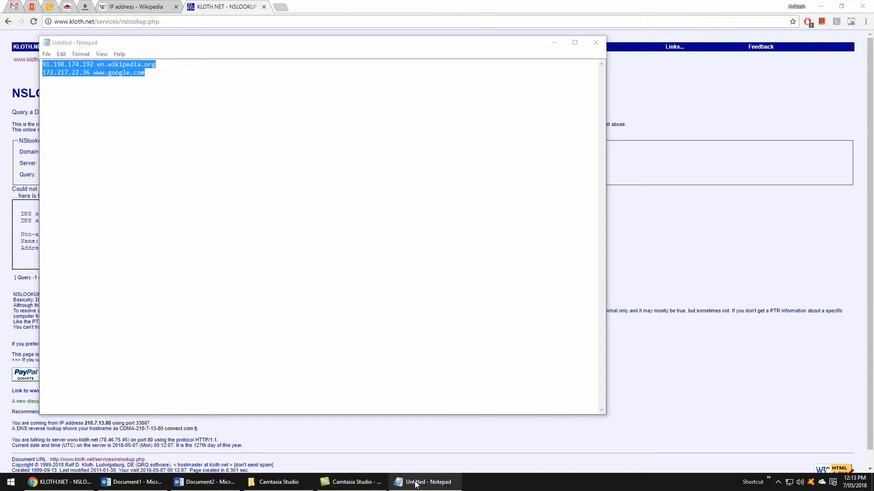
mouse_move(419, 483)
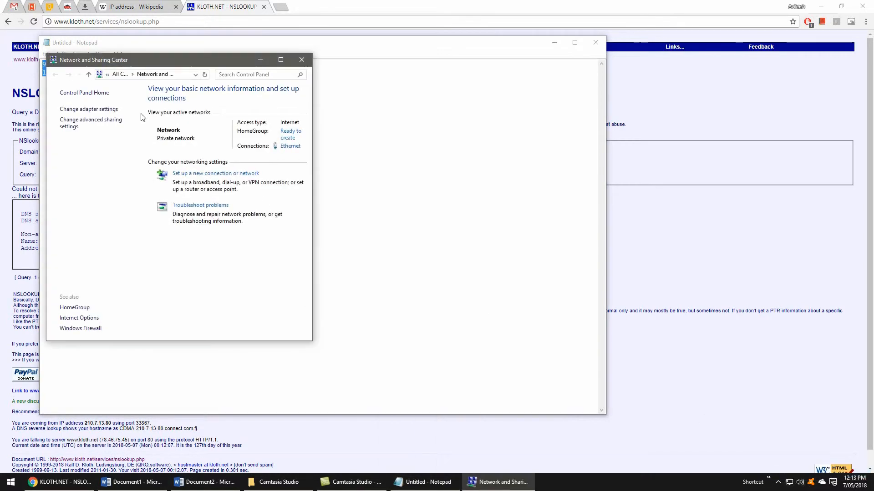
Set the Ethernet adapter's preferred DNS server to 127.0.0.1 and confirm
click(280, 60)
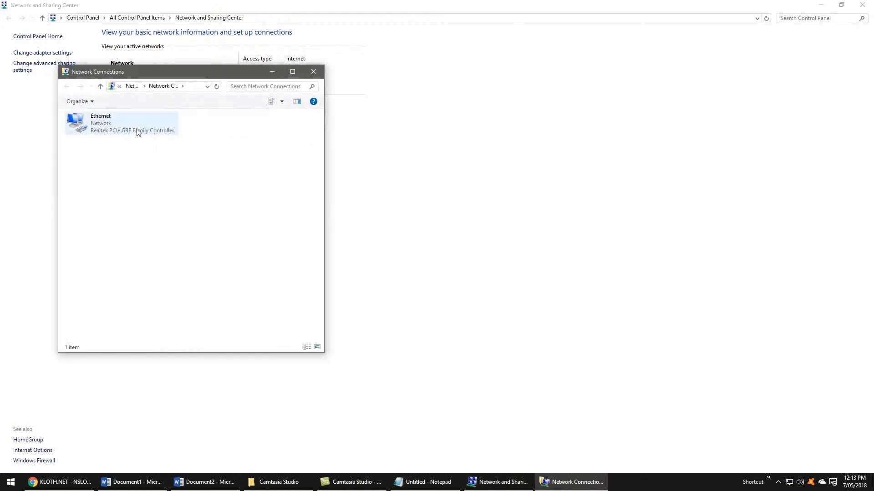
double_click(120, 123)
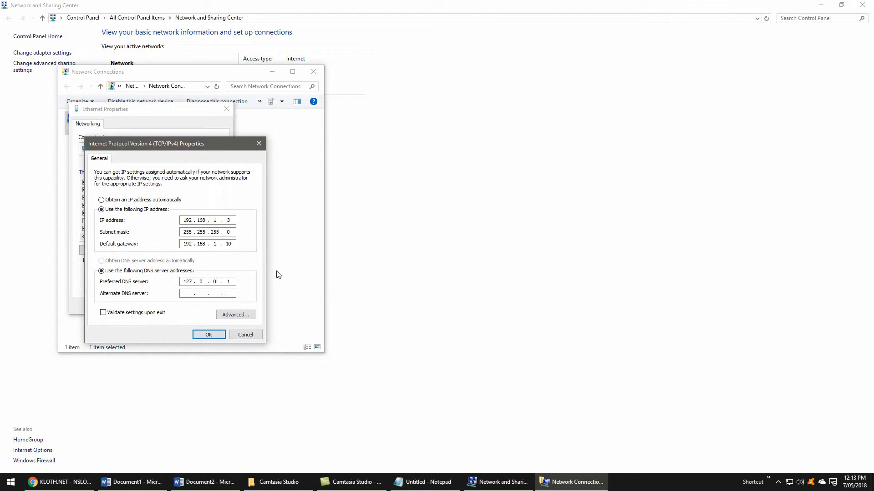
mouse_move(193, 255)
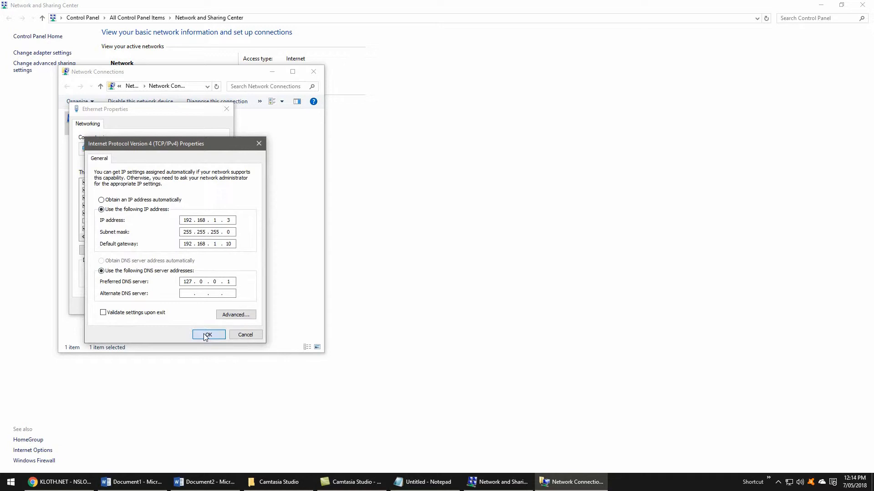
click(208, 335)
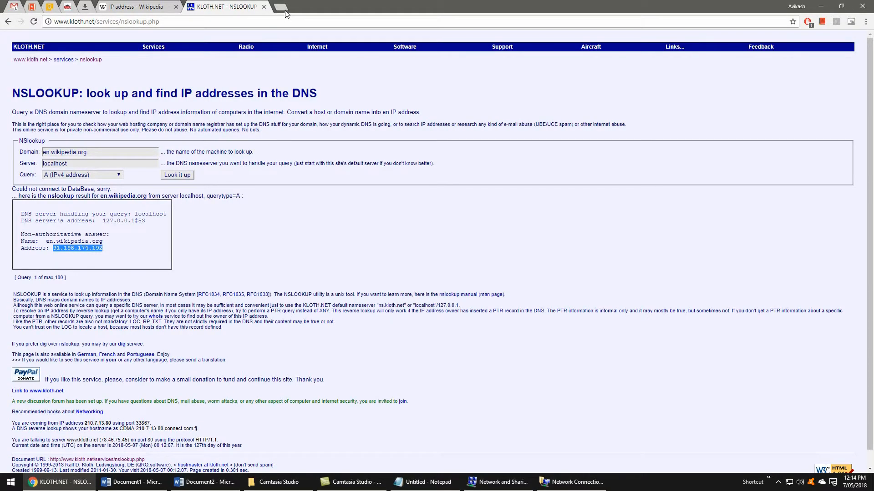
Try the Facebook bookmark in a new tab to verify it is blocked, then close it
click(284, 7)
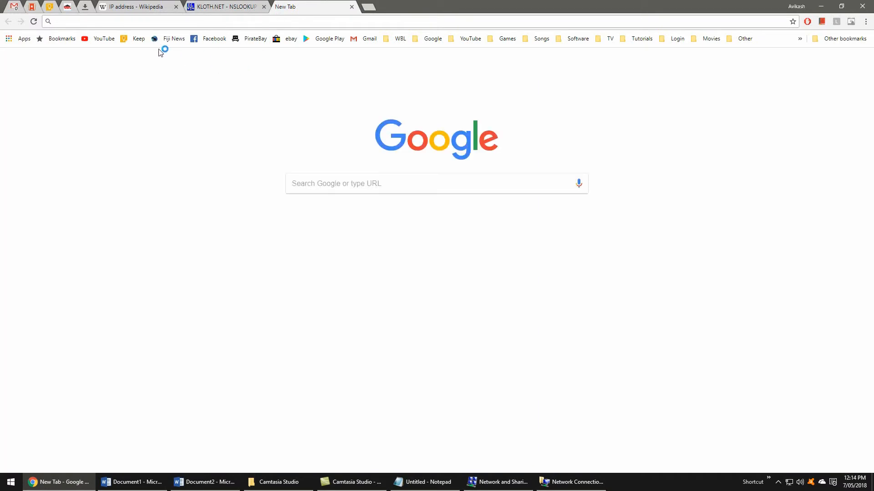
click(104, 39)
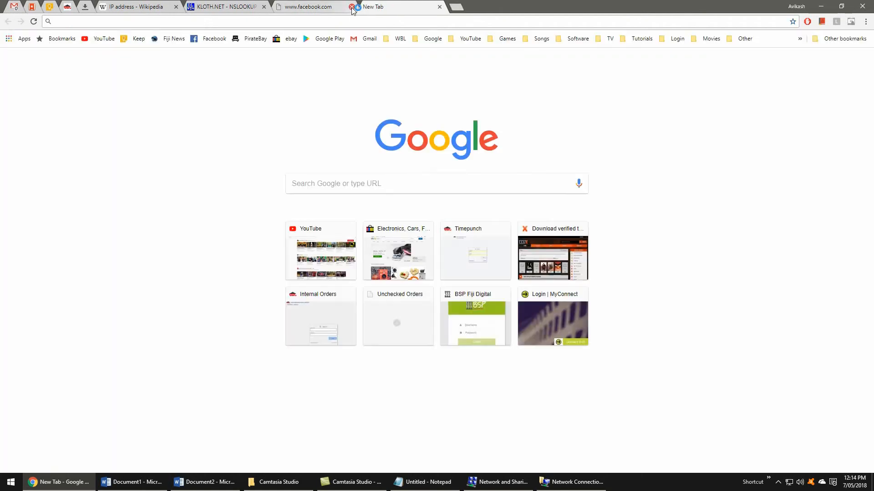
click(352, 7)
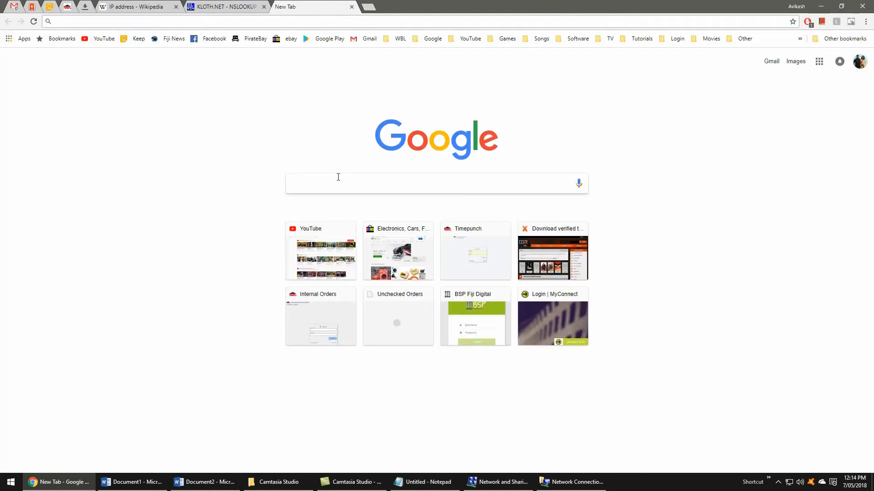
Search Google for goat, try the goat.com result, and load the Goat article on Wikipedia
text(goat)
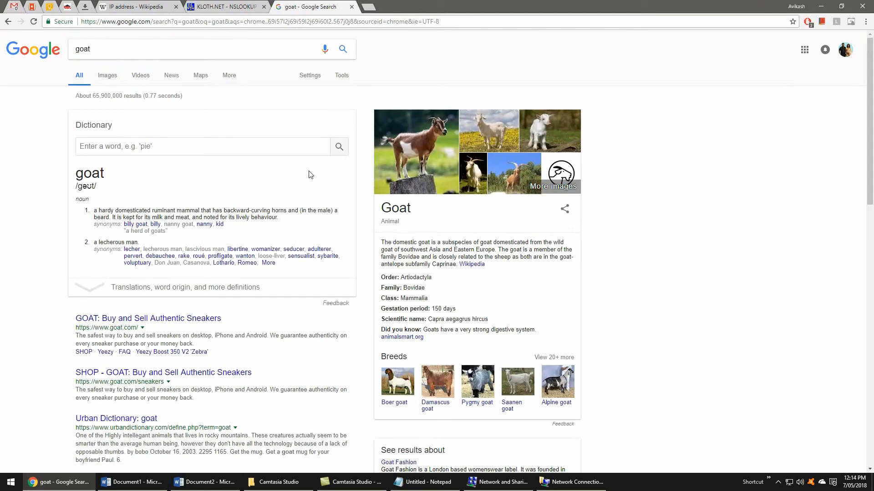
scroll(down, 3)
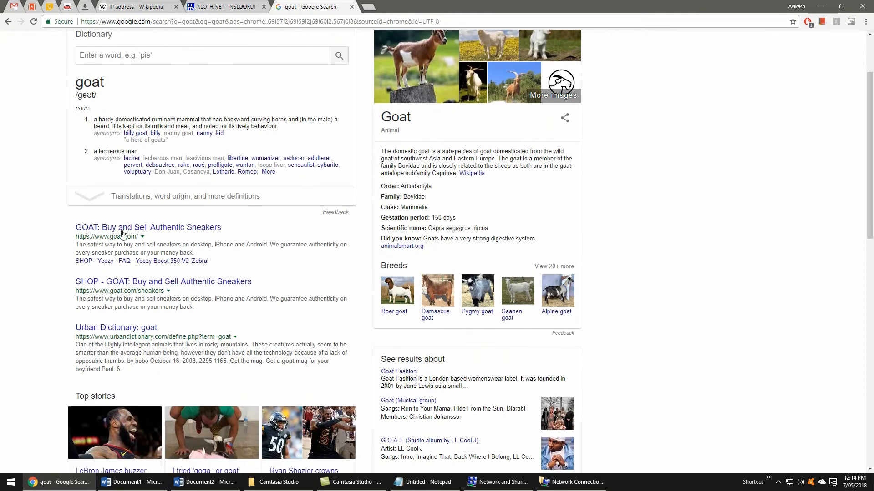
click(141, 227)
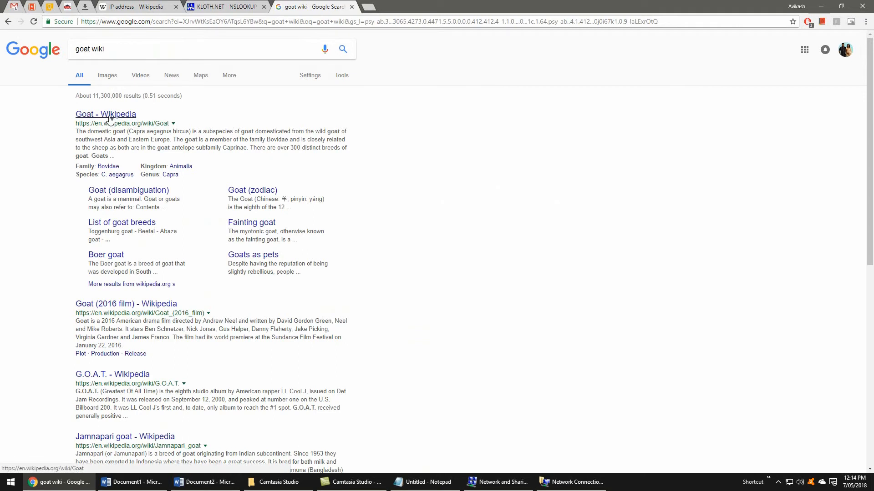
click(106, 115)
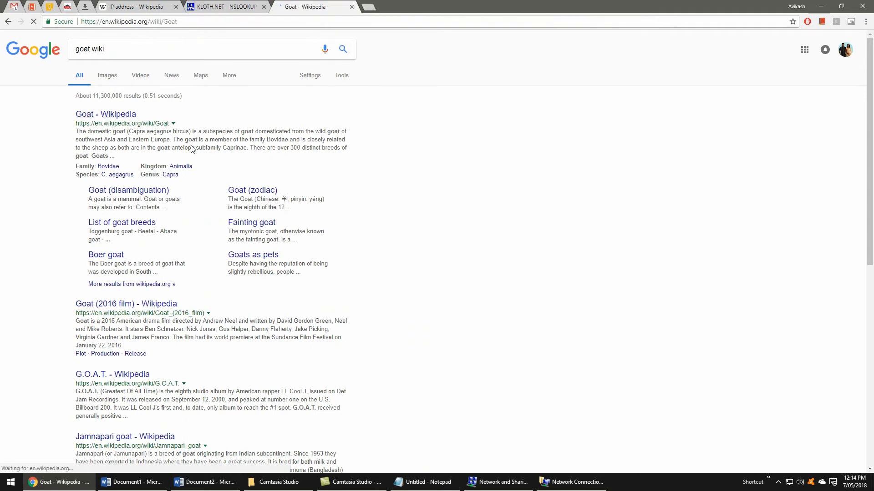
click(106, 113)
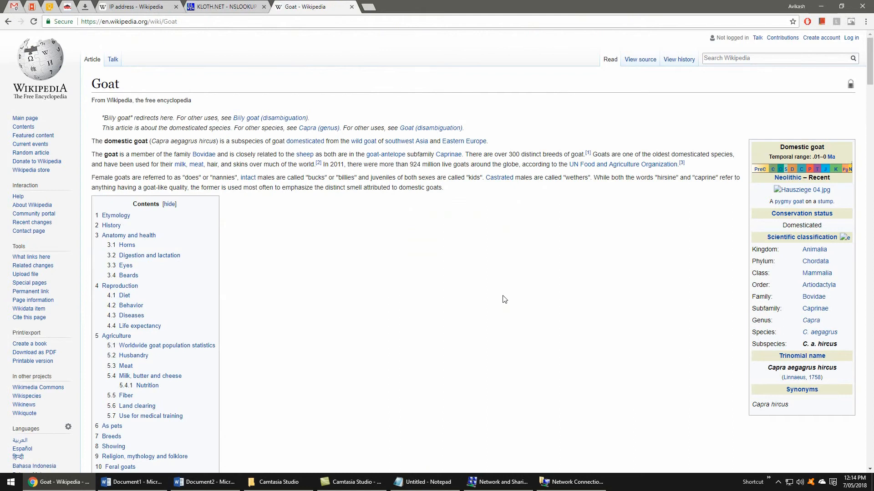
mouse_move(9, 20)
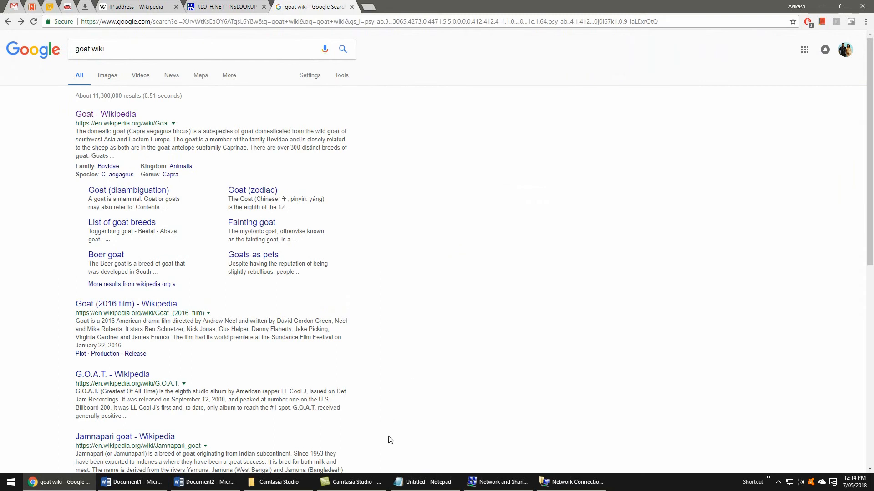
mouse_move(451, 451)
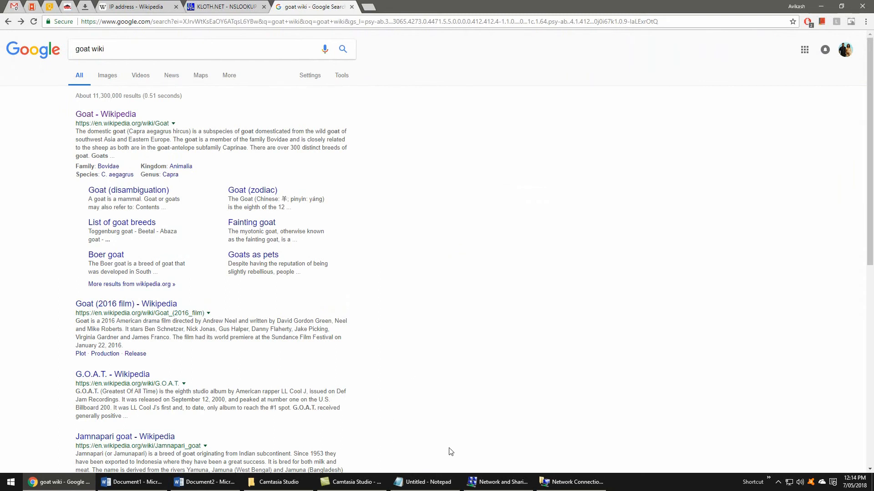